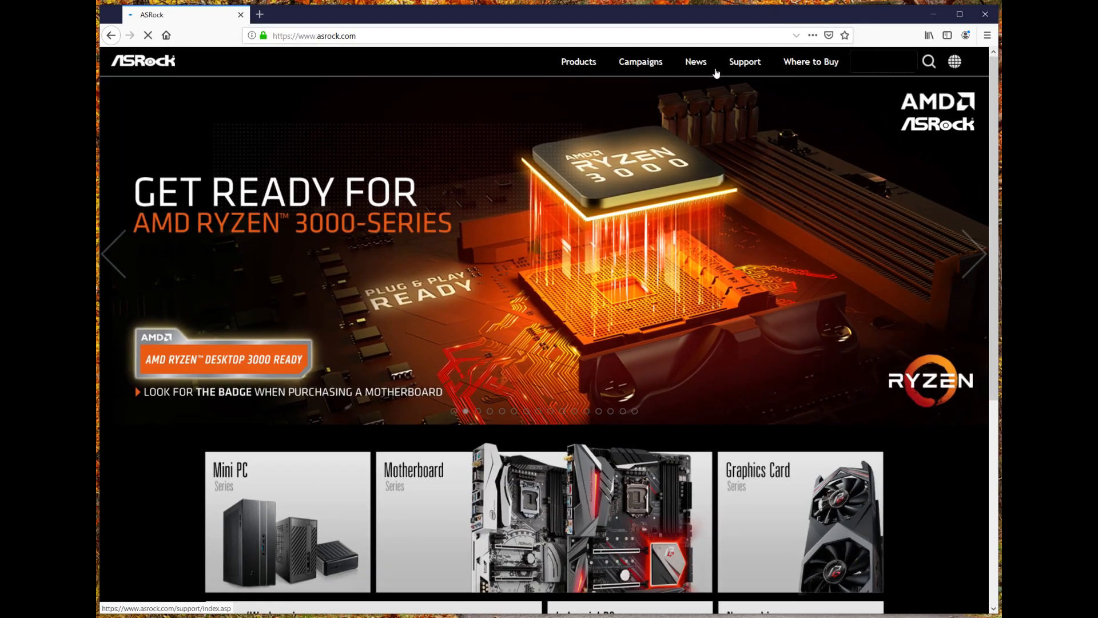
# Step: Search ASRock Support for the H370M-ITX/AC model and get its result
pyautogui.click(744, 62)
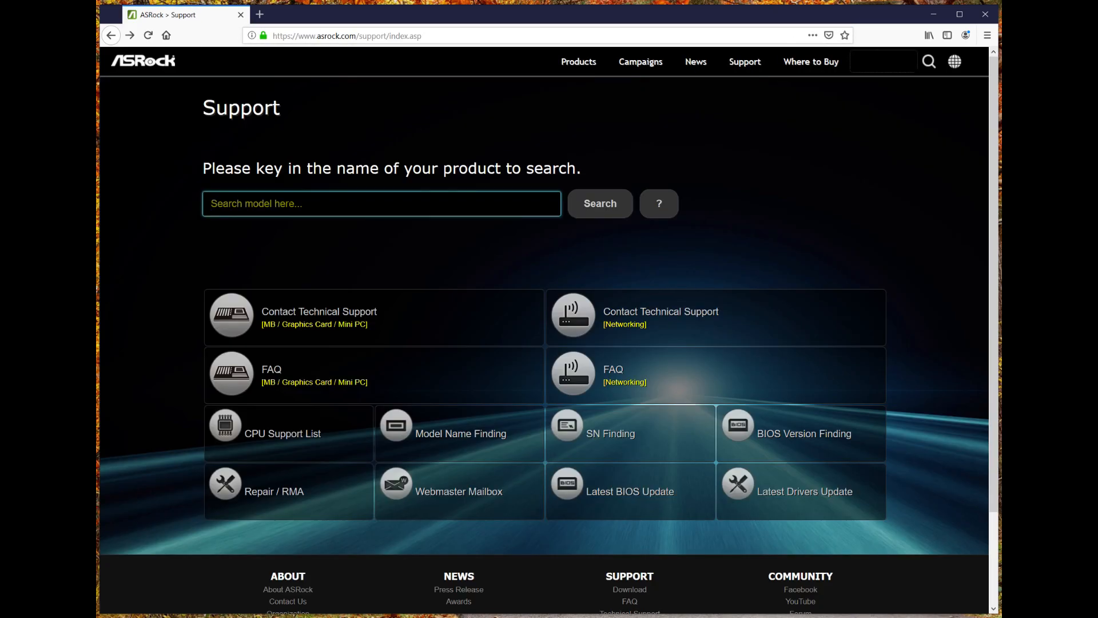
pyautogui.write('H370M-')
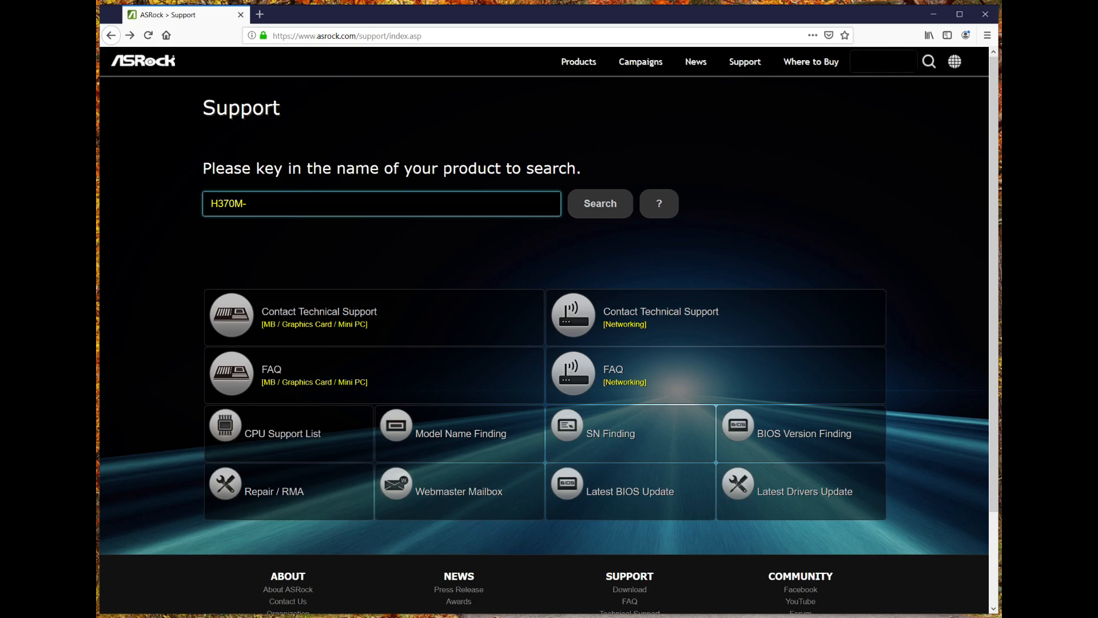
pyautogui.write('ITX')
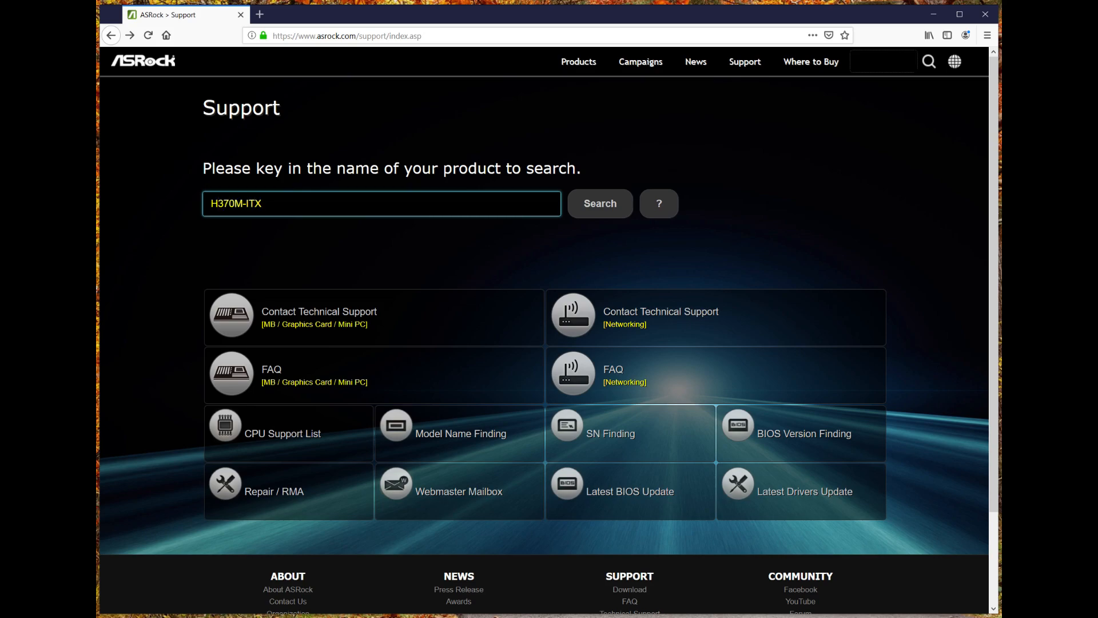
pyautogui.write('/AC')
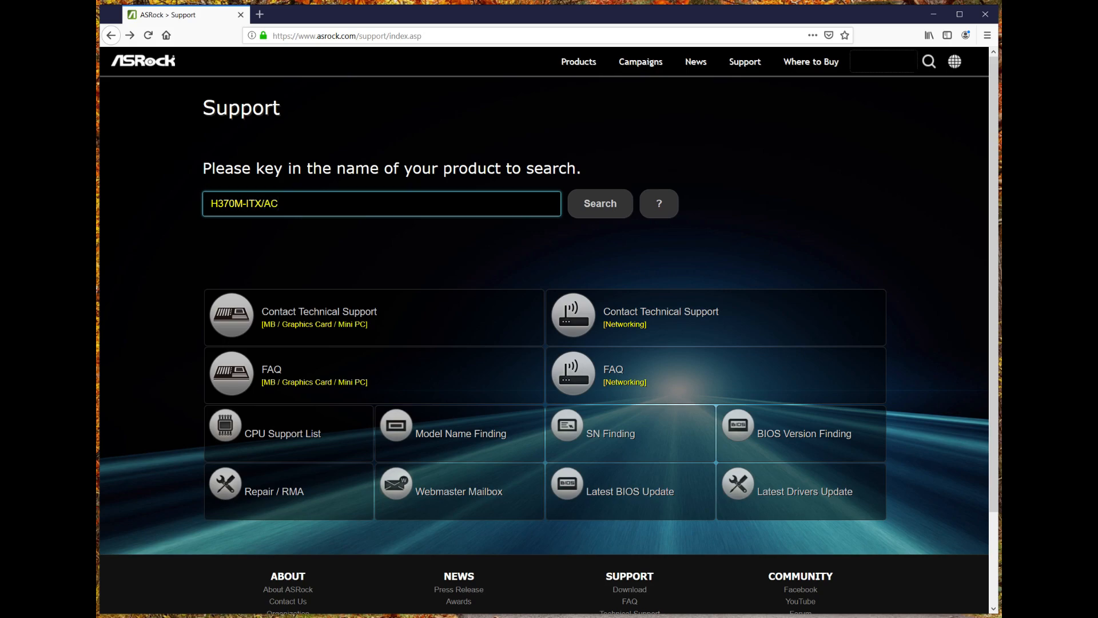
pyautogui.click(599, 204)
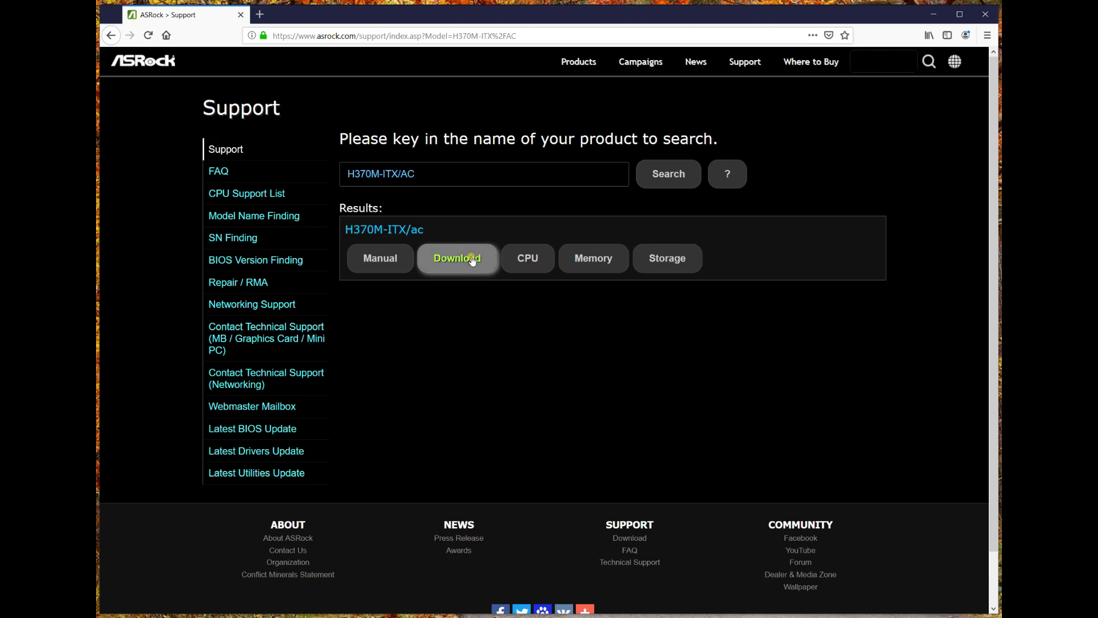
# Step: Reach the H370M-ITX/ac download page and show its BIOS versions list, 4.10 newest
pyautogui.click(456, 257)
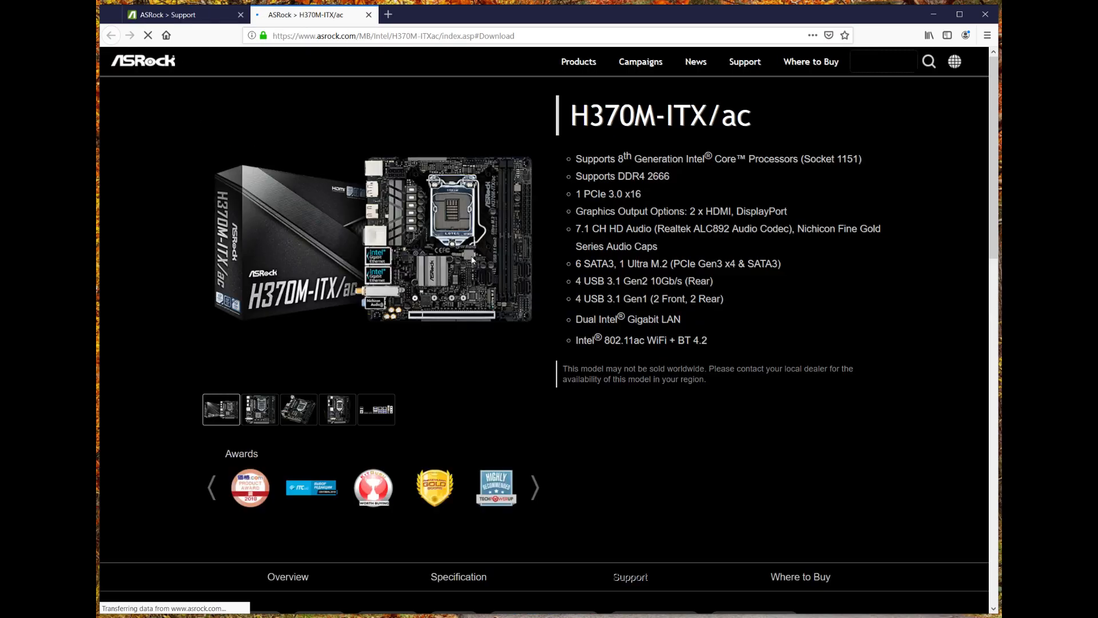
pyautogui.scroll(-3)
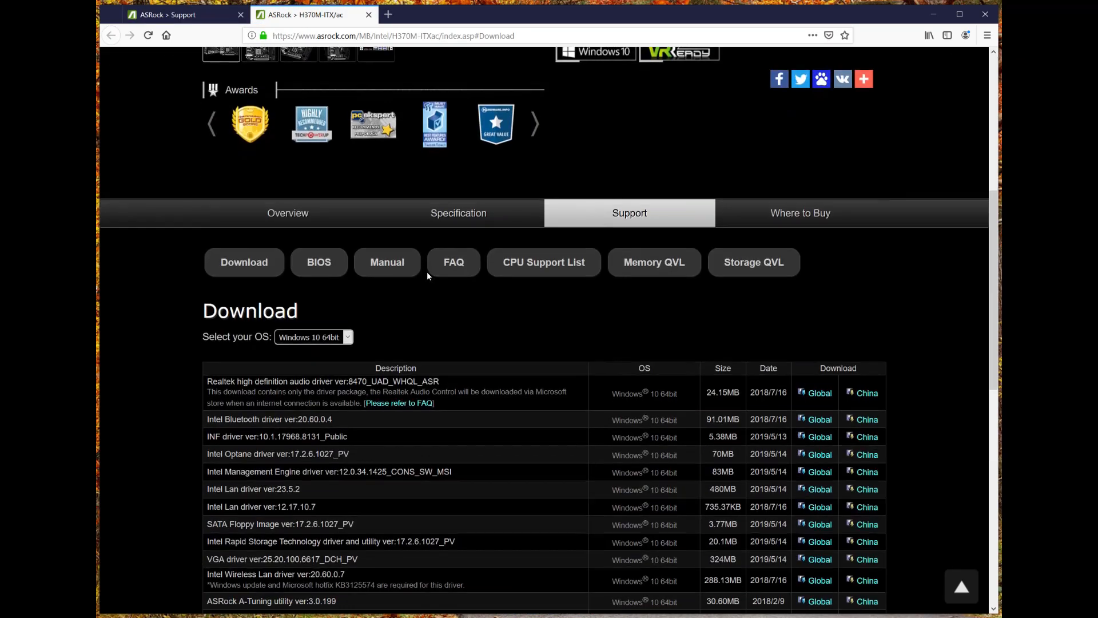
pyautogui.scroll(-3)
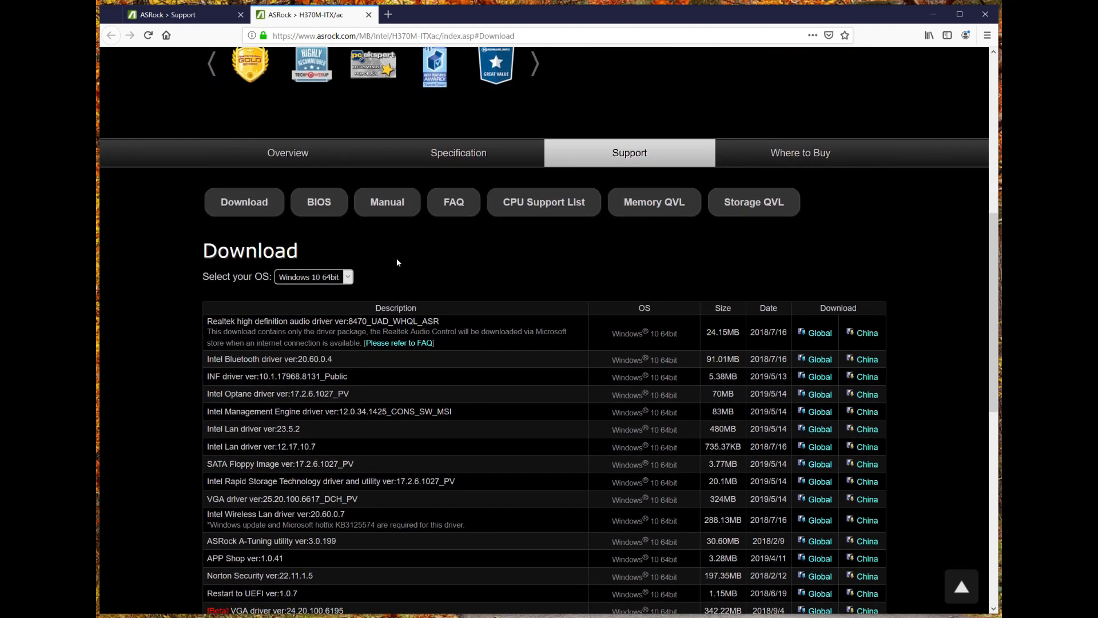
pyautogui.click(318, 201)
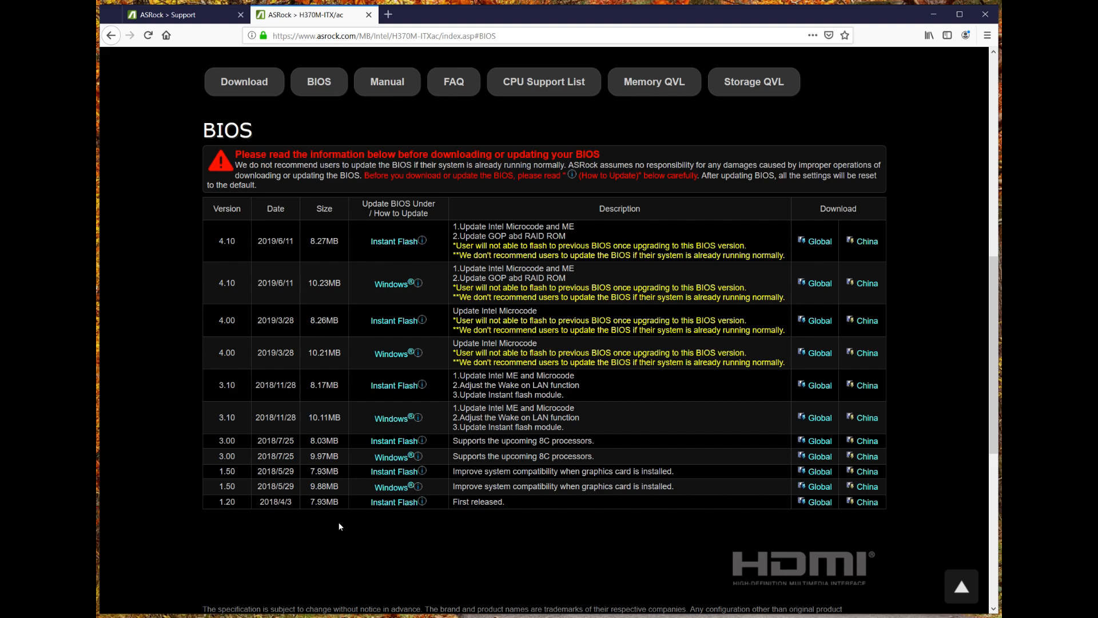
pyautogui.moveTo(387, 295)
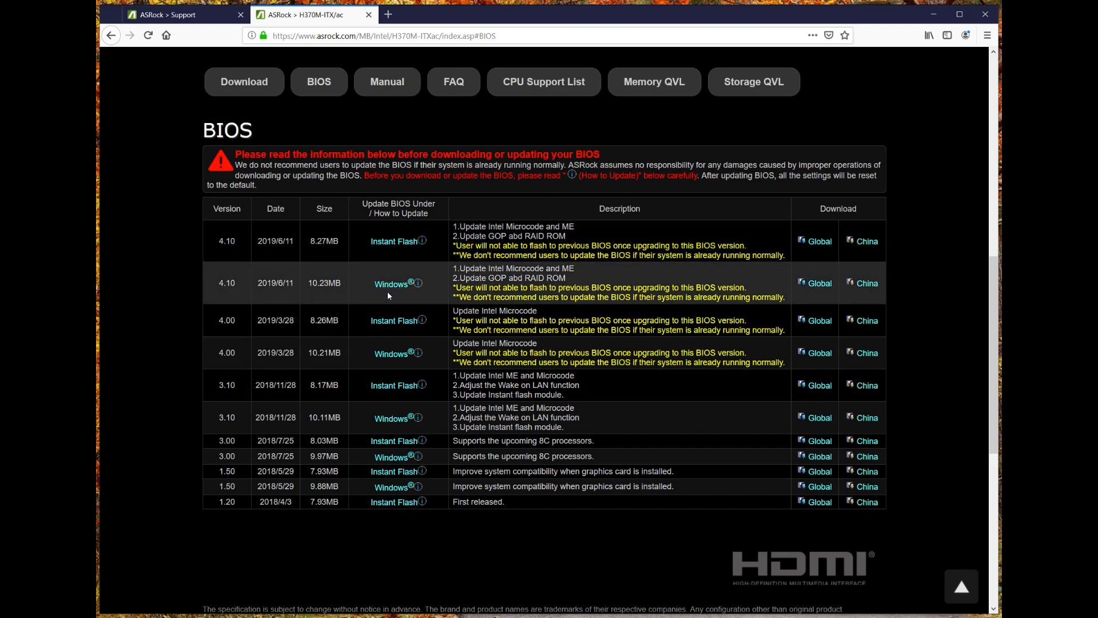
pyautogui.moveTo(355, 295)
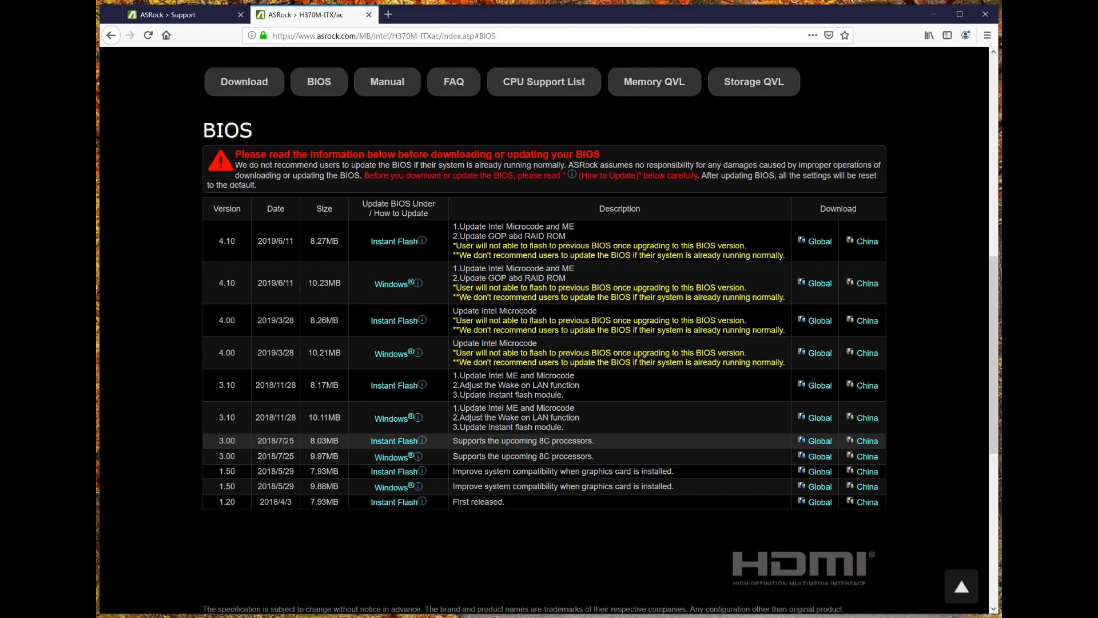
pyautogui.moveTo(304, 445)
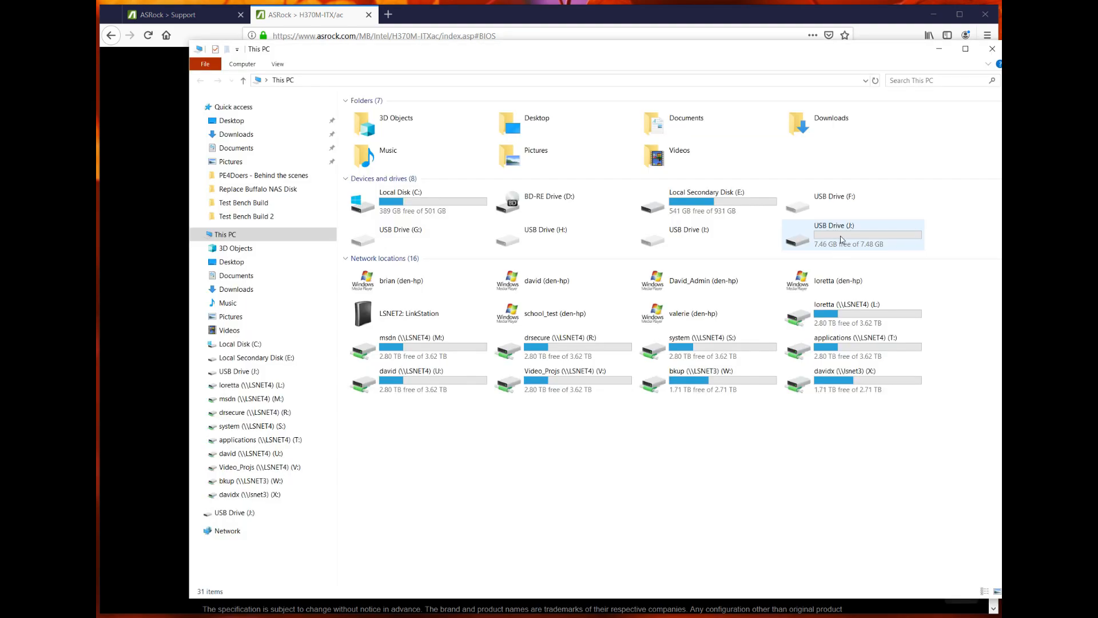
pyautogui.moveTo(877, 248)
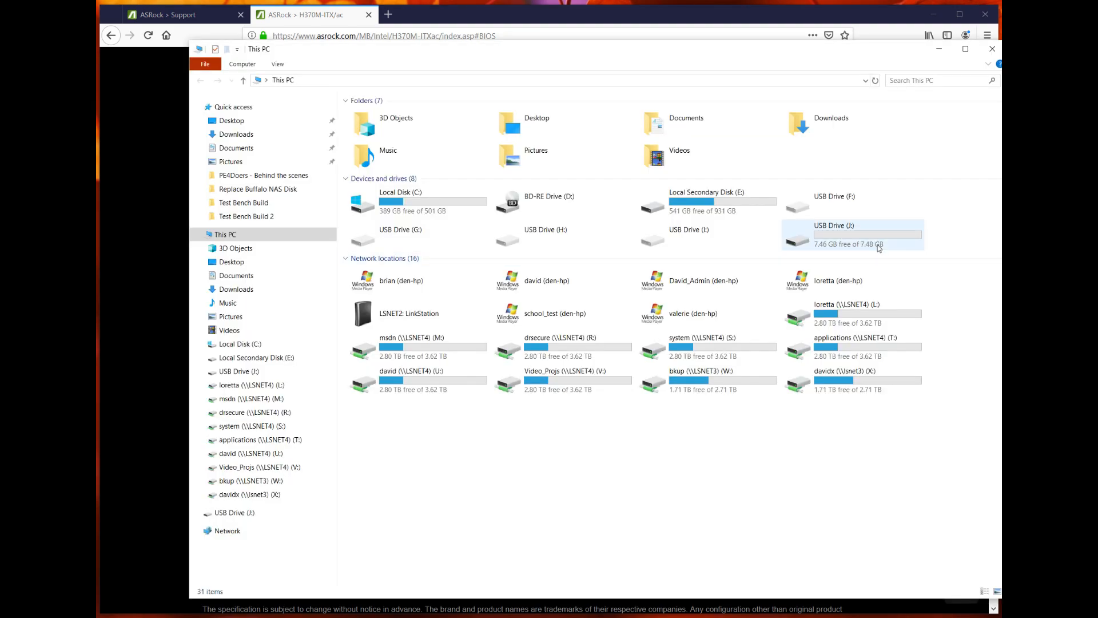
# Step: Quick-format USB Drive (J:) as FAT32, confirming the erase and completion notices
pyautogui.rightClick(852, 239)
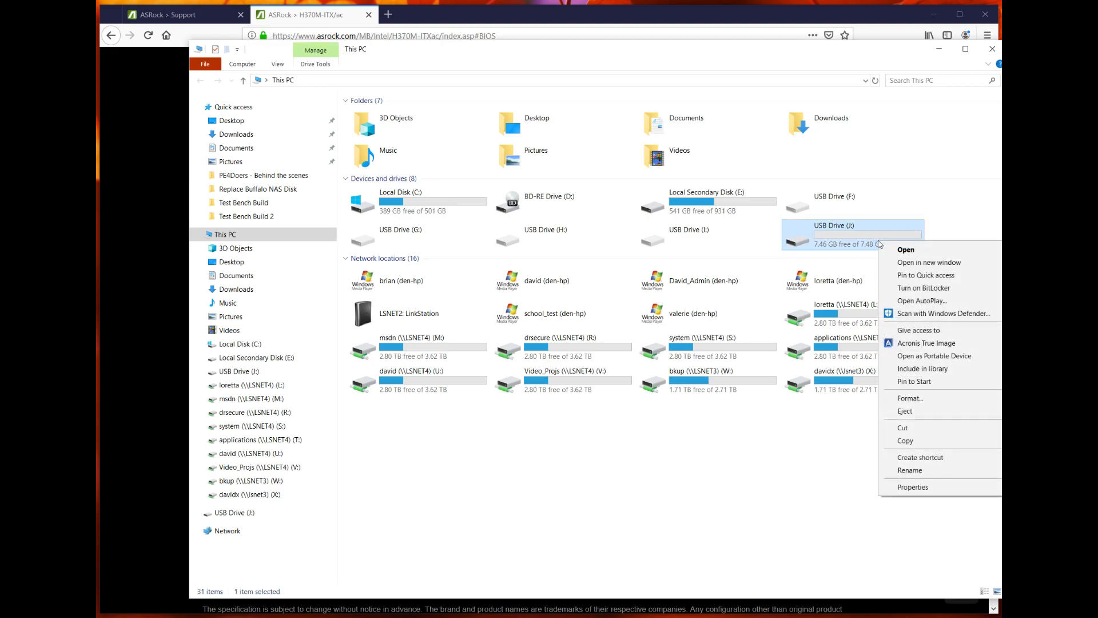
pyautogui.moveTo(911, 398)
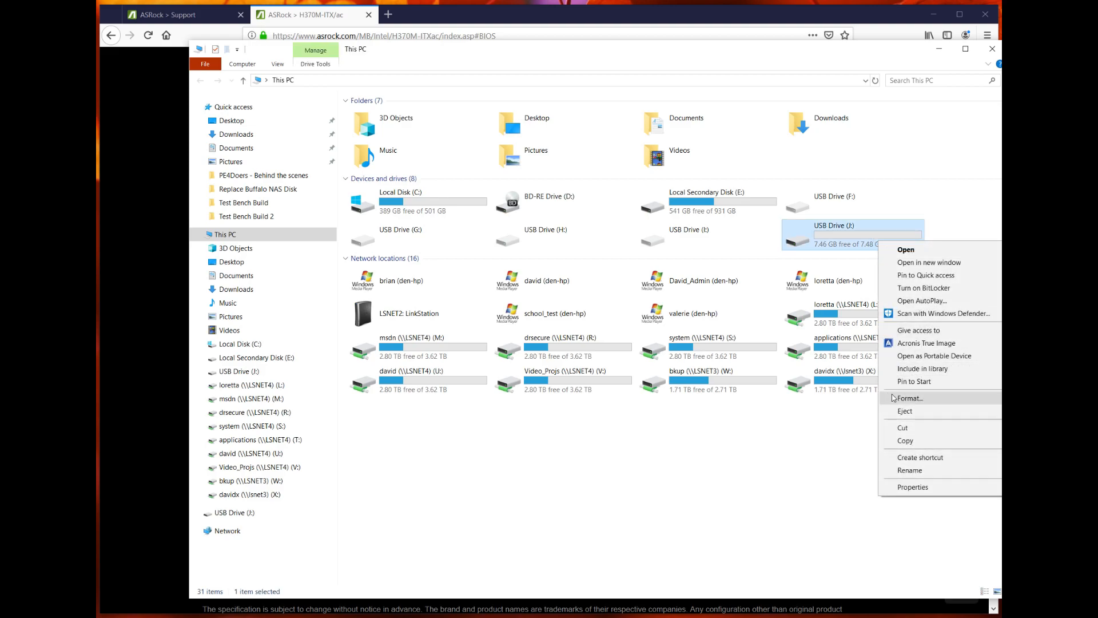
pyautogui.click(909, 398)
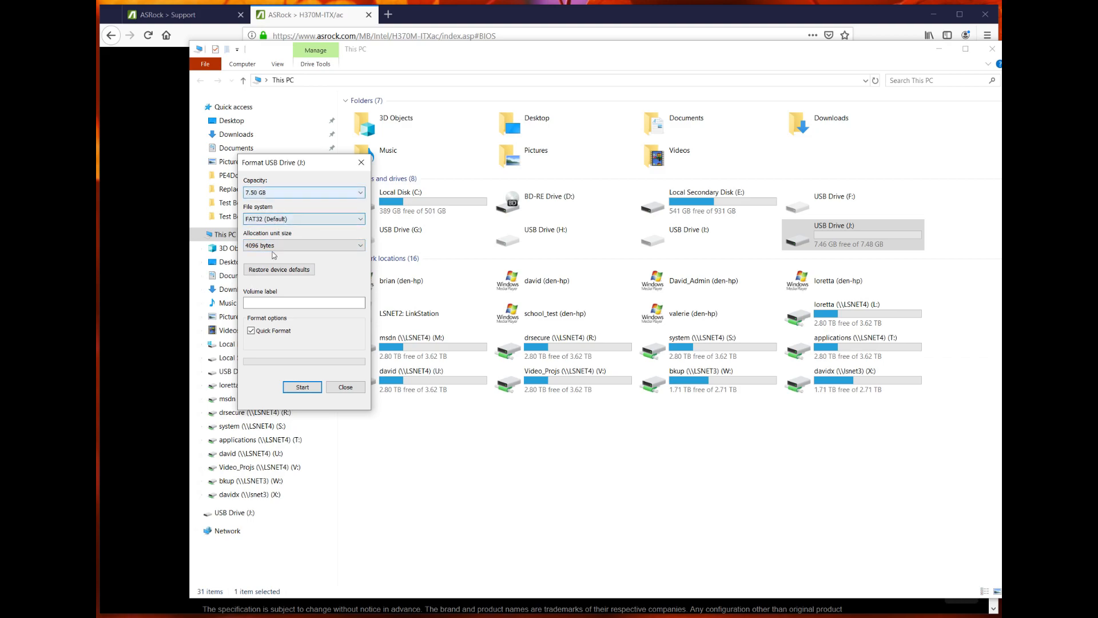
pyautogui.click(302, 387)
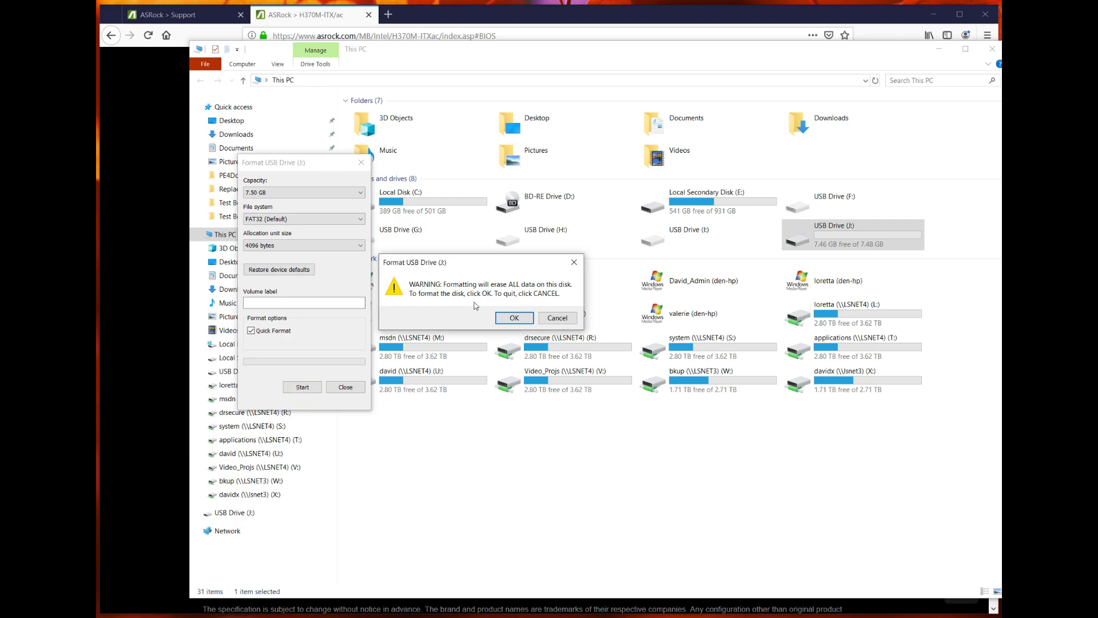
pyautogui.click(514, 317)
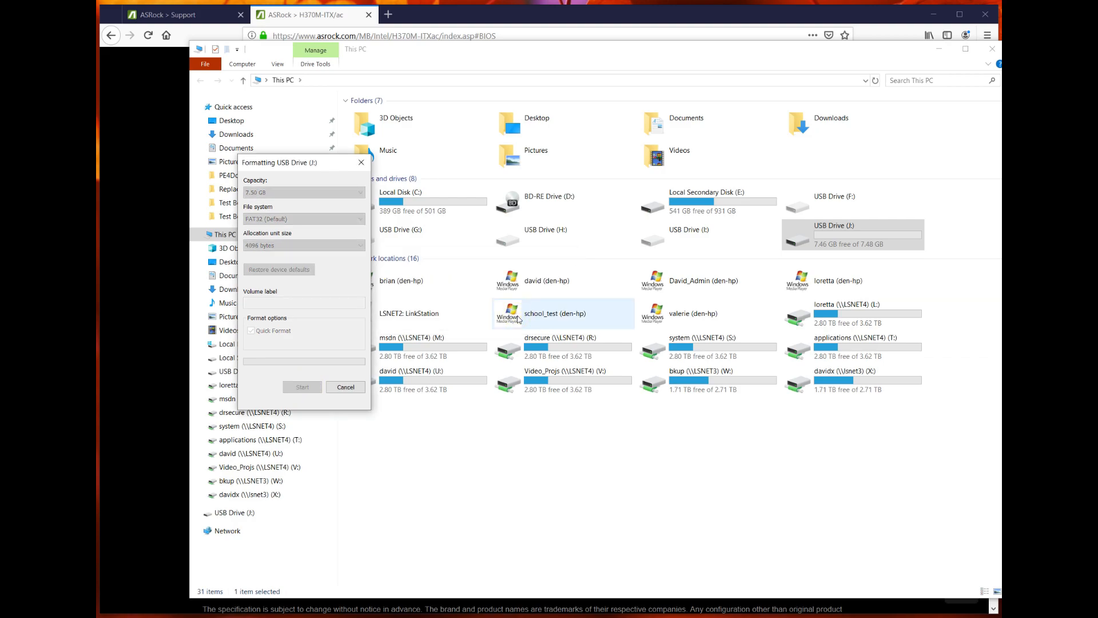
pyautogui.moveTo(517, 319)
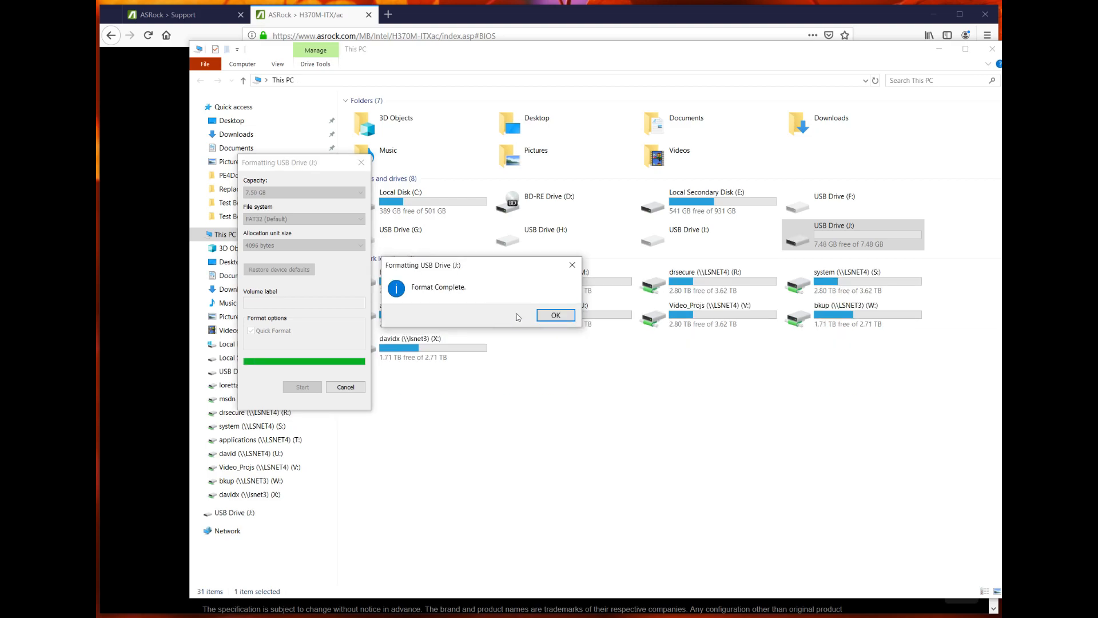
pyautogui.click(556, 316)
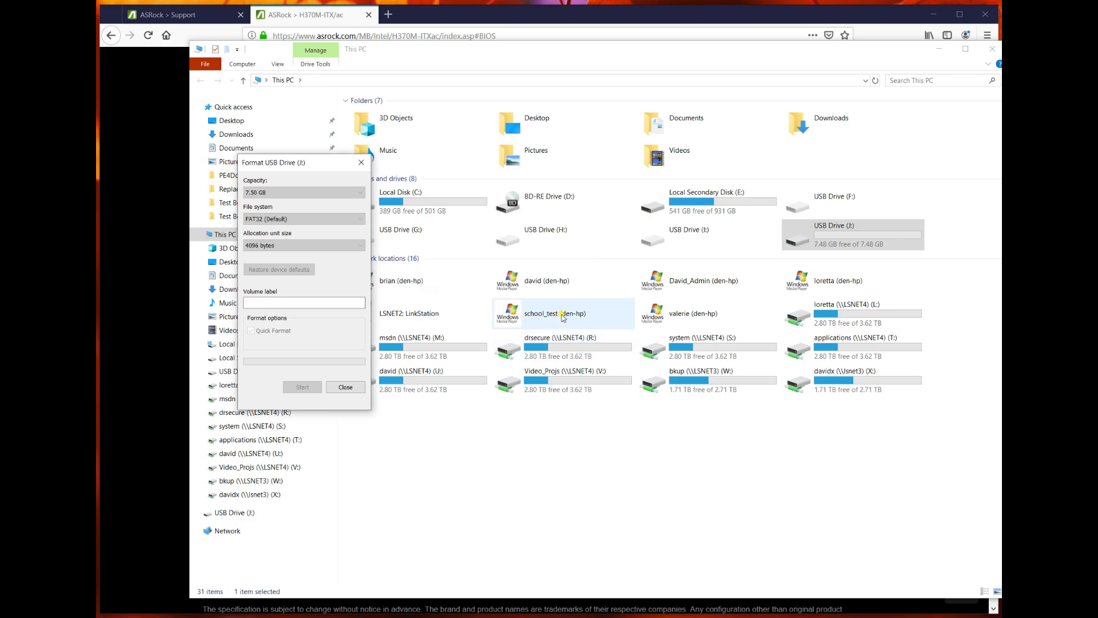
pyautogui.click(345, 386)
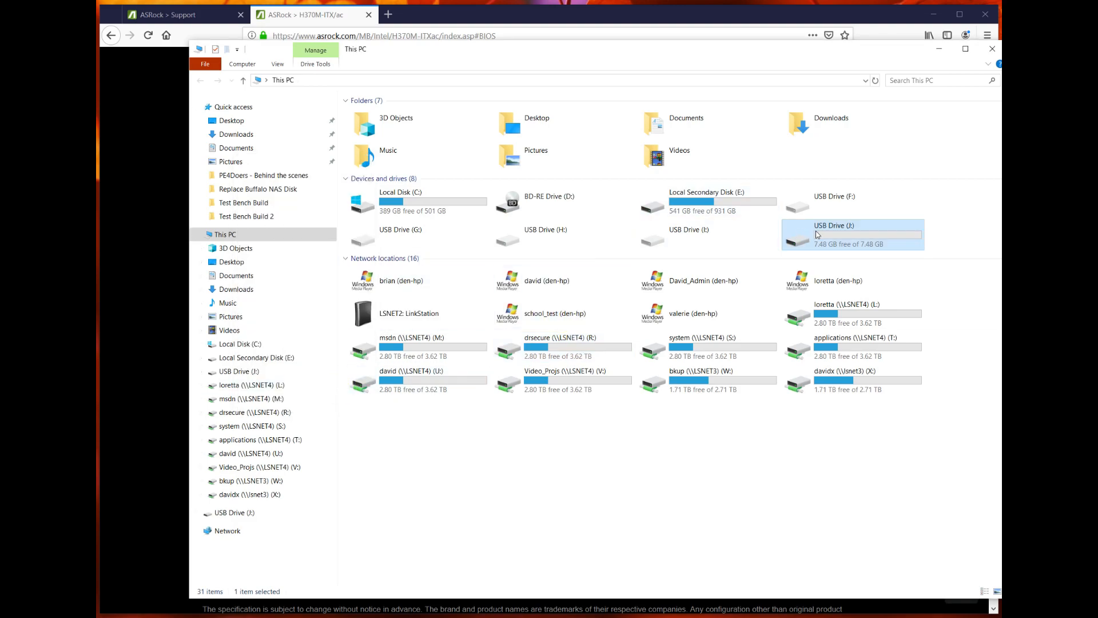
# Step: Verify the formatted USB drive is empty and return to the BIOS list
pyautogui.doubleClick(834, 235)
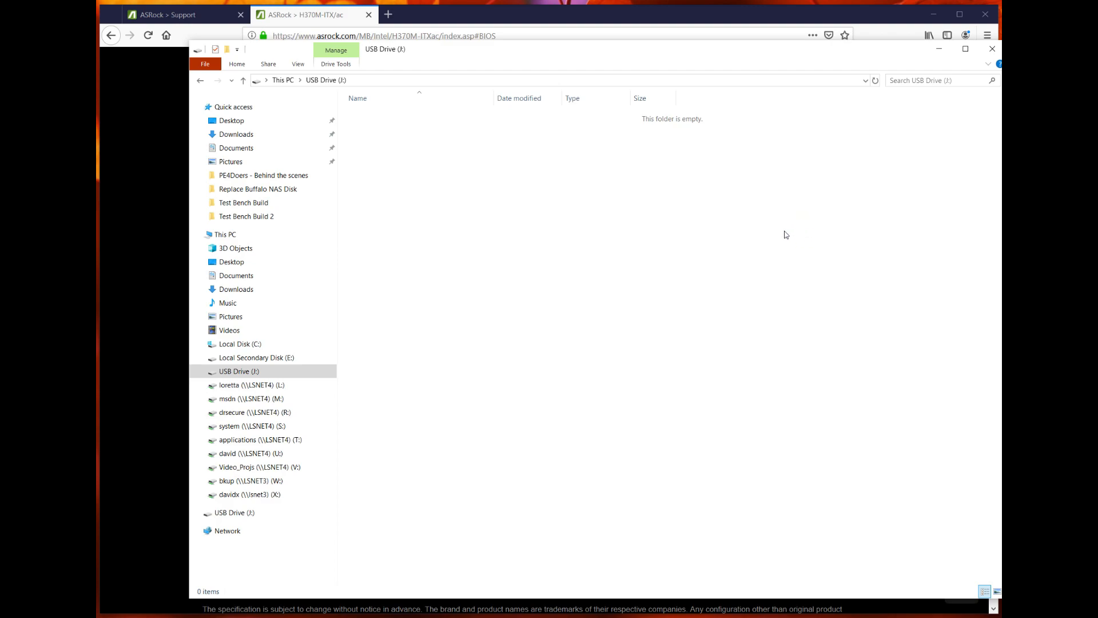
pyautogui.click(993, 48)
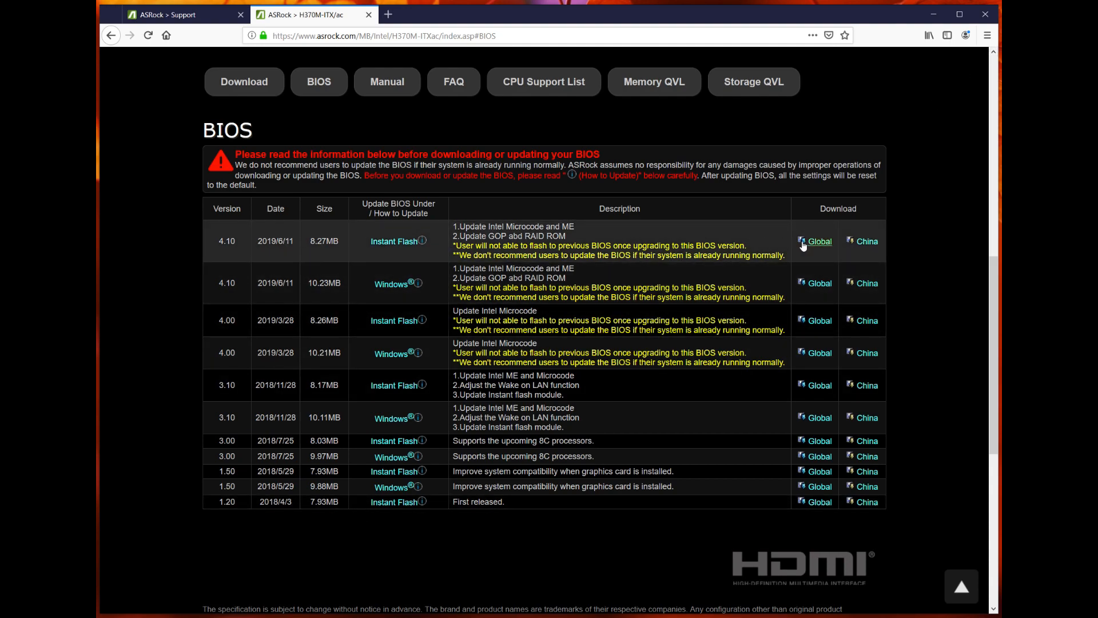
# Step: Download the 4.10 Instant Flash BIOS from Global, acknowledging the warning, set to Save File
pyautogui.click(816, 242)
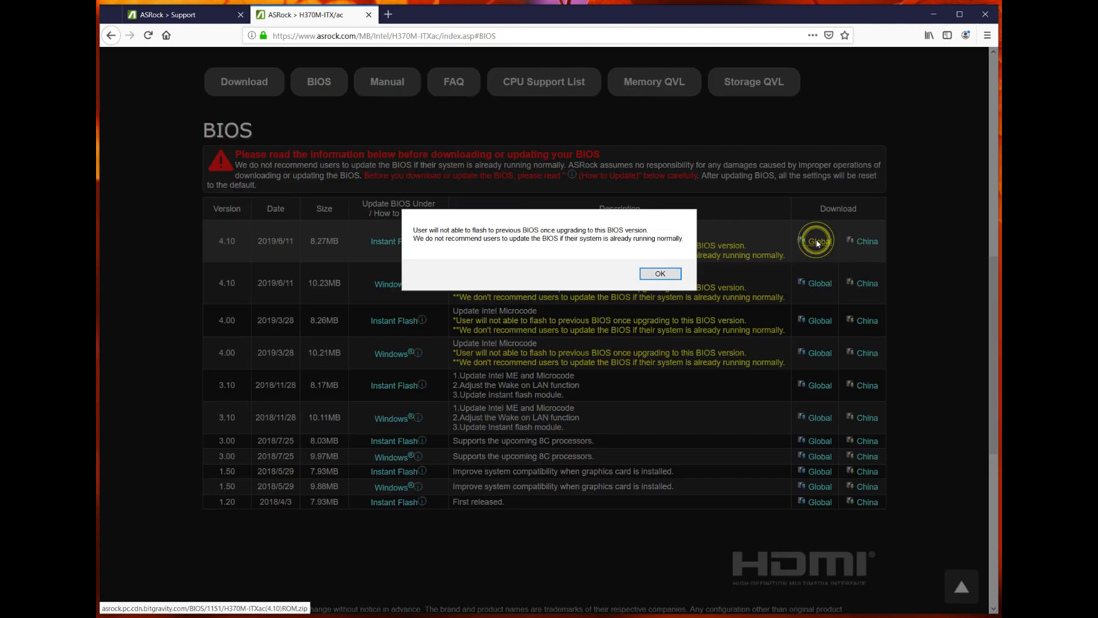
pyautogui.moveTo(495, 255)
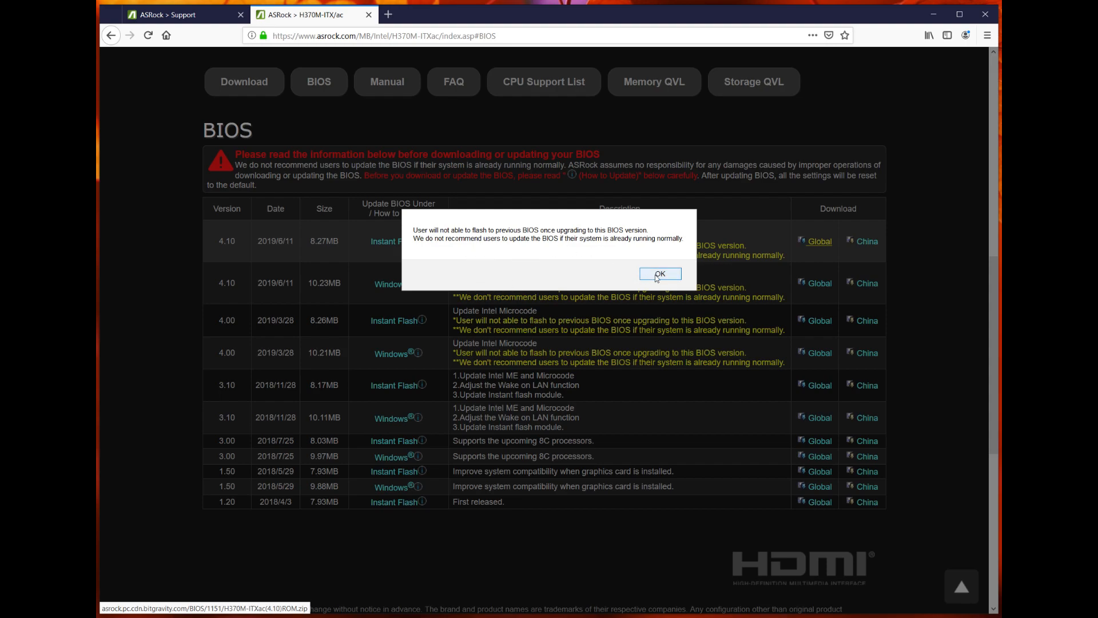
pyautogui.click(658, 273)
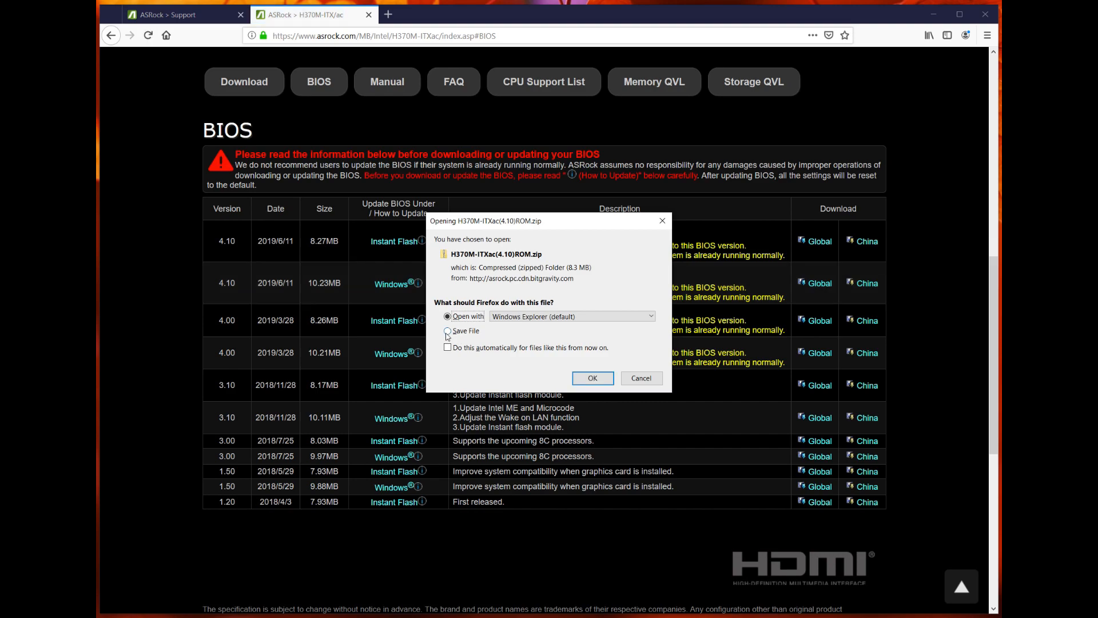
pyautogui.click(447, 331)
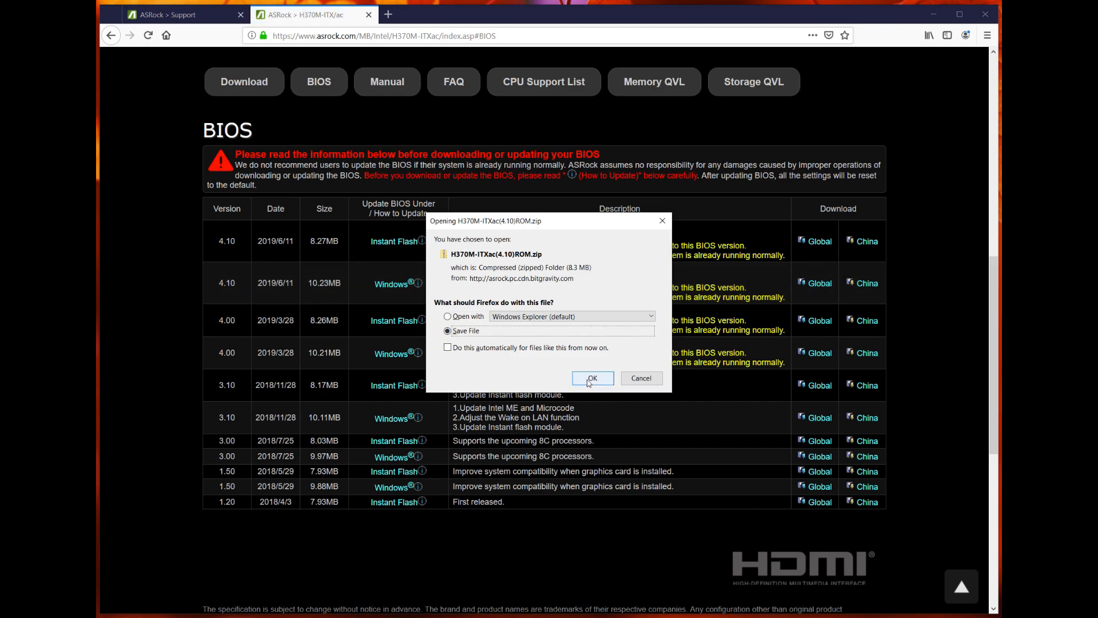
pyautogui.moveTo(659, 345)
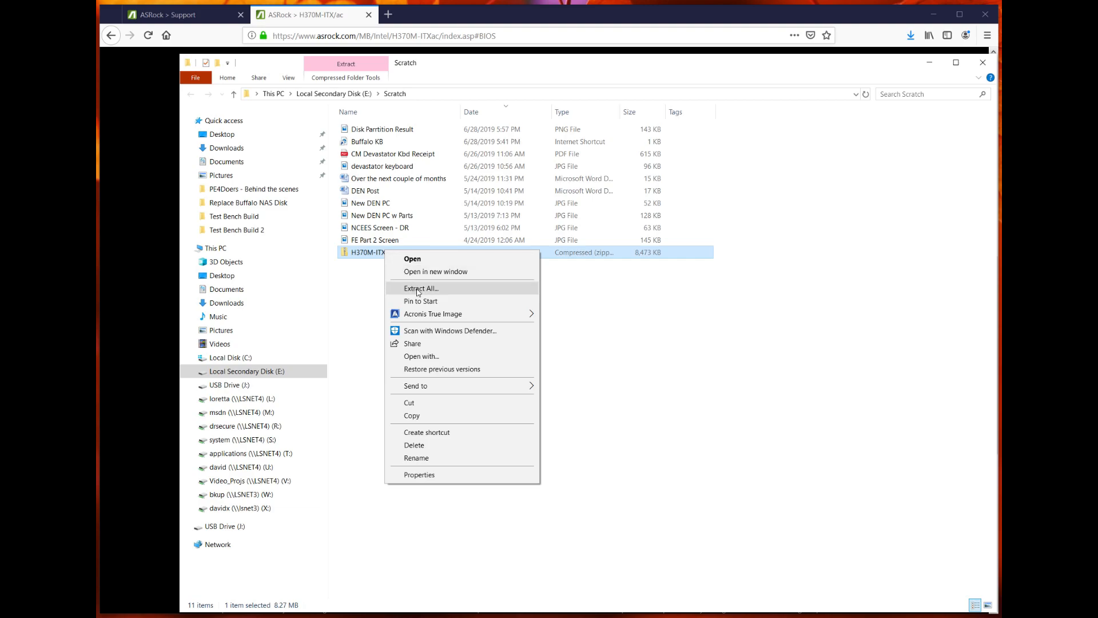
# Step: Extract the BIOS zip into the suggested H370M-ITXac(4.10)ROM folder, revealing H37MIA4.10
pyautogui.click(420, 288)
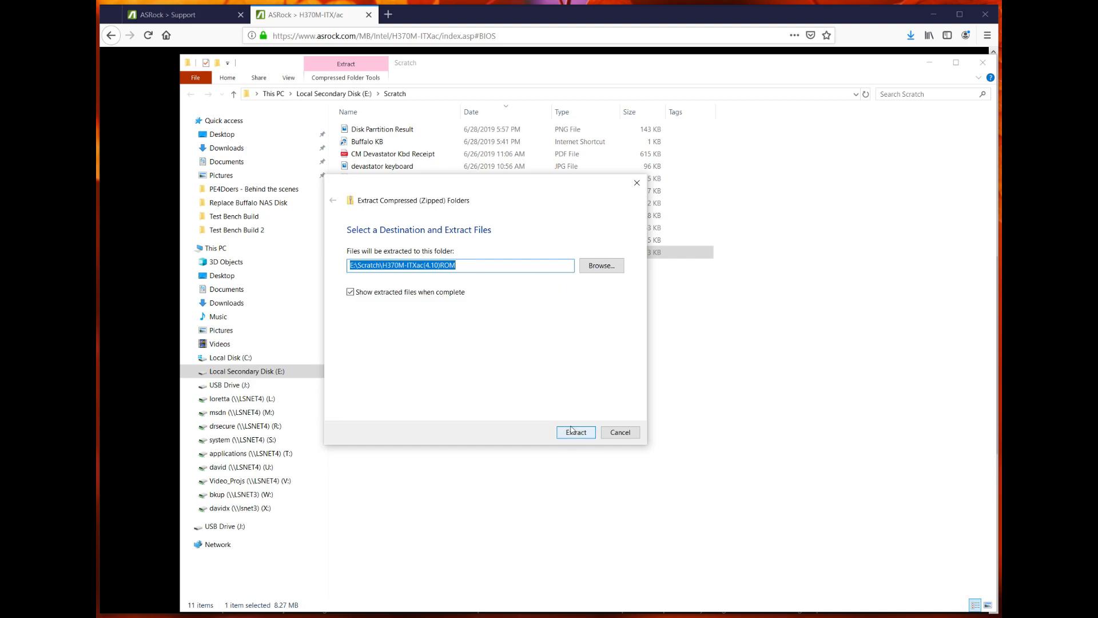
pyautogui.click(576, 432)
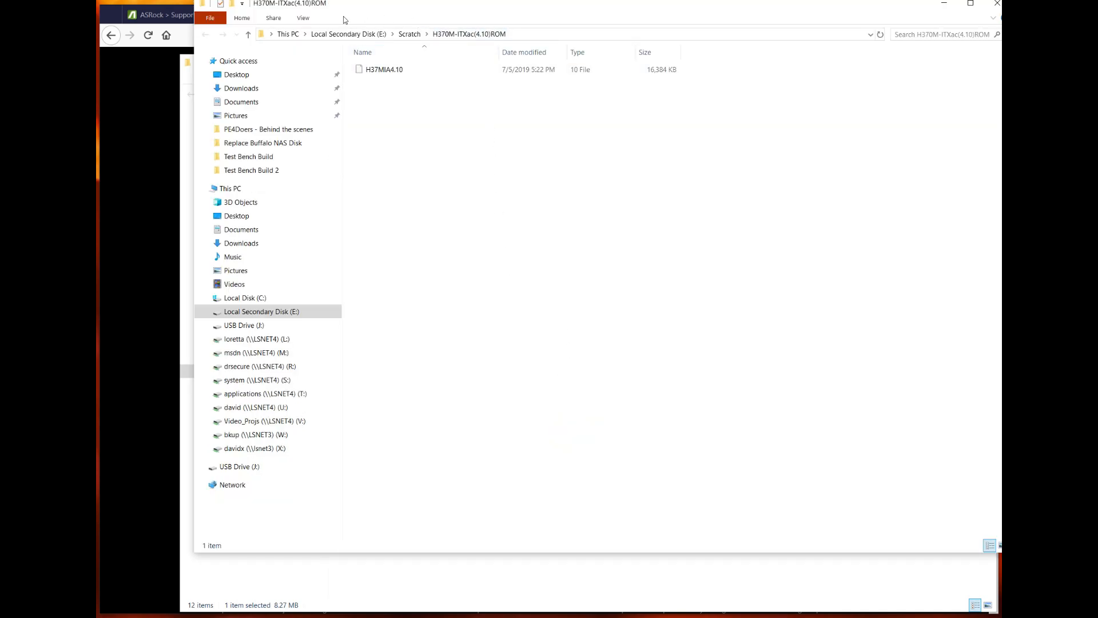